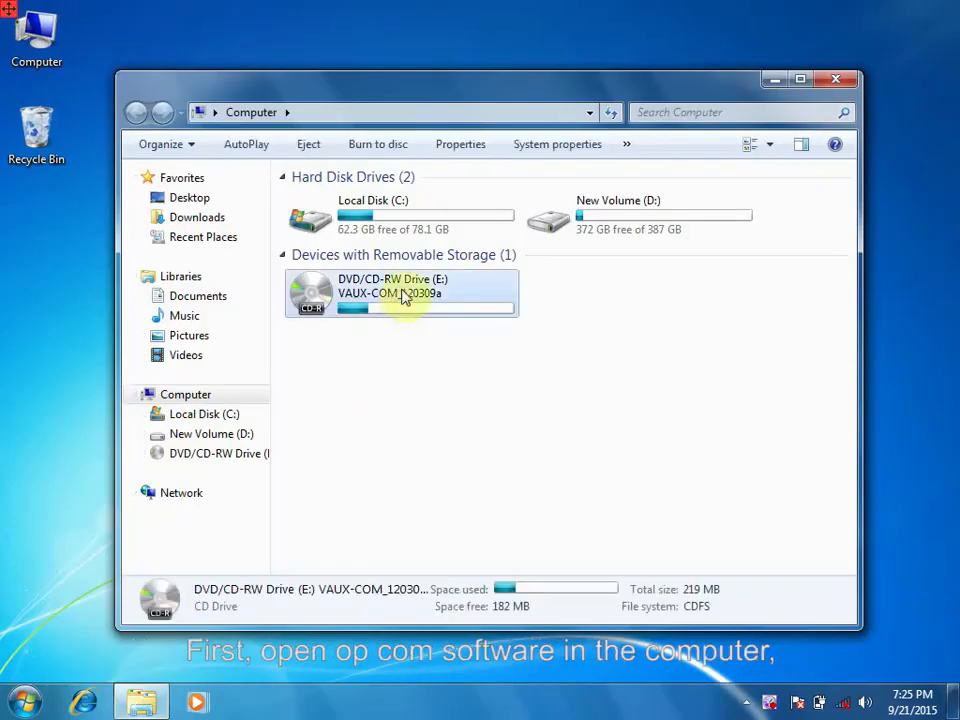
# - Open the DVD drive and launch VAUX-COM_120309a from the disc
pyautogui.doubleClick(400, 292)
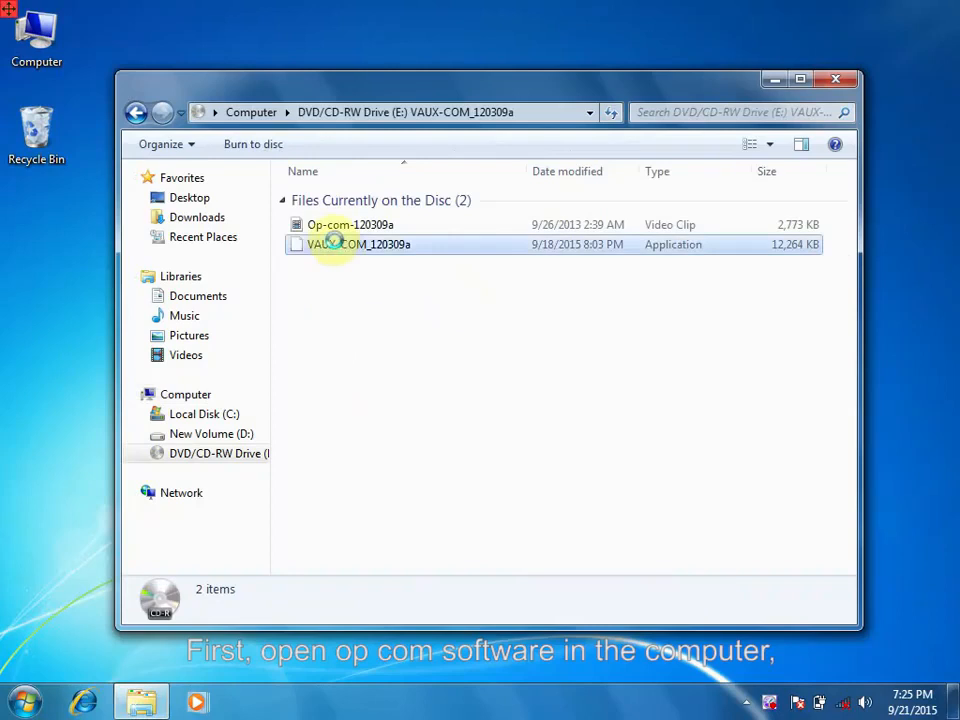
pyautogui.doubleClick(359, 244)
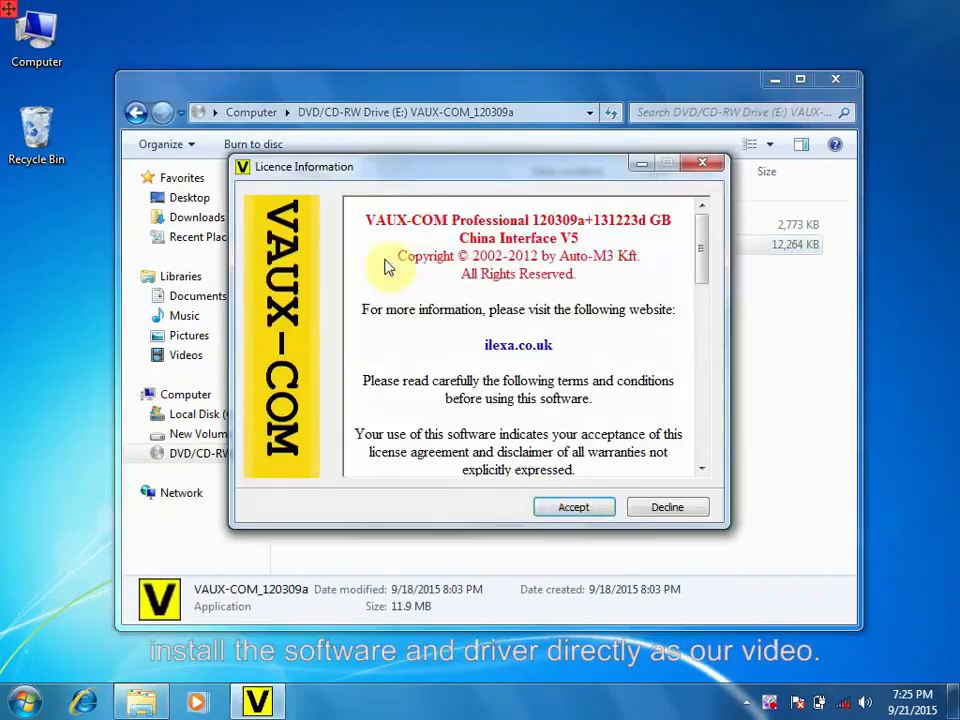
# - Accept the terms in the VAUX-COM Licence Information dialog
pyautogui.click(573, 507)
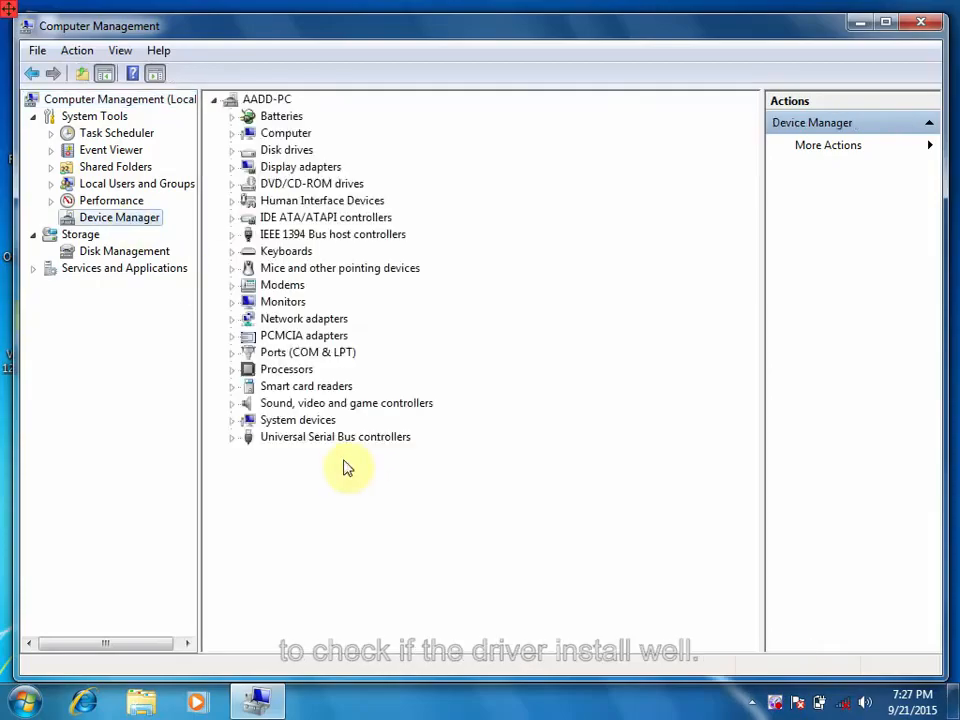
# - Expand Universal Serial Bus controllers and verify the USB Serial Converter entry
pyautogui.click(232, 436)
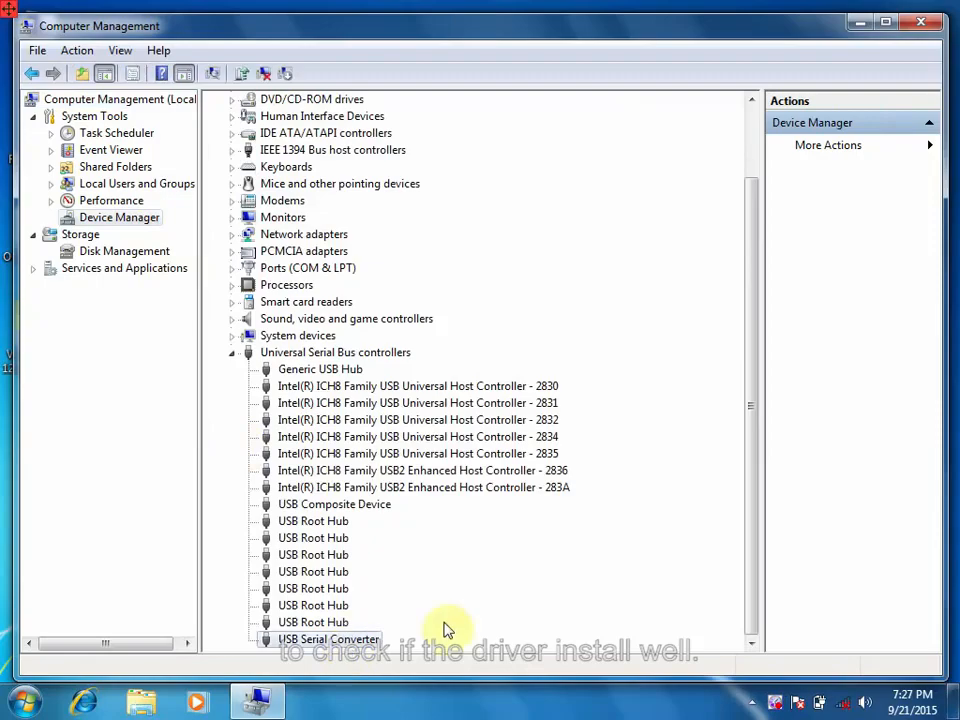
pyautogui.click(919, 22)
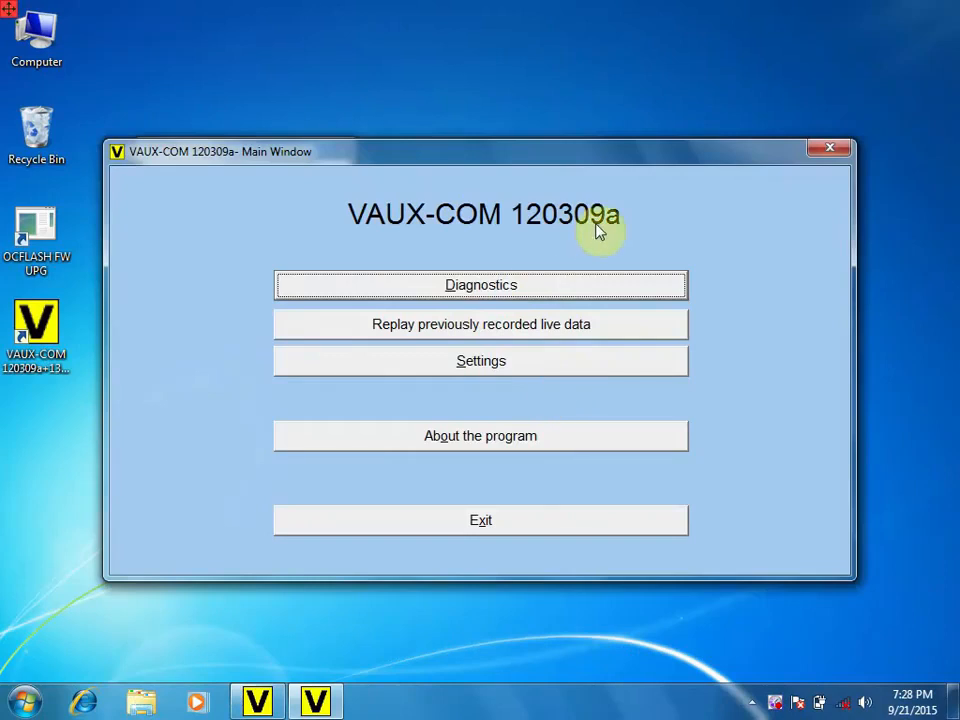
# - Run Test Interface from Settings, confirming firmware V01.59, then close the results
pyautogui.click(480, 360)
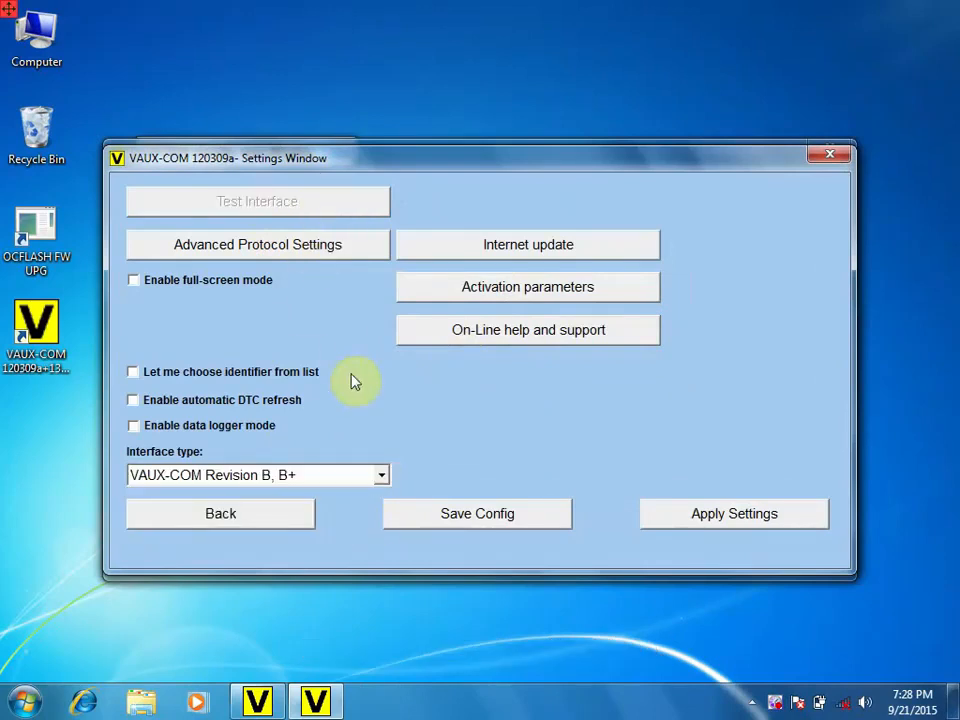
pyautogui.click(257, 201)
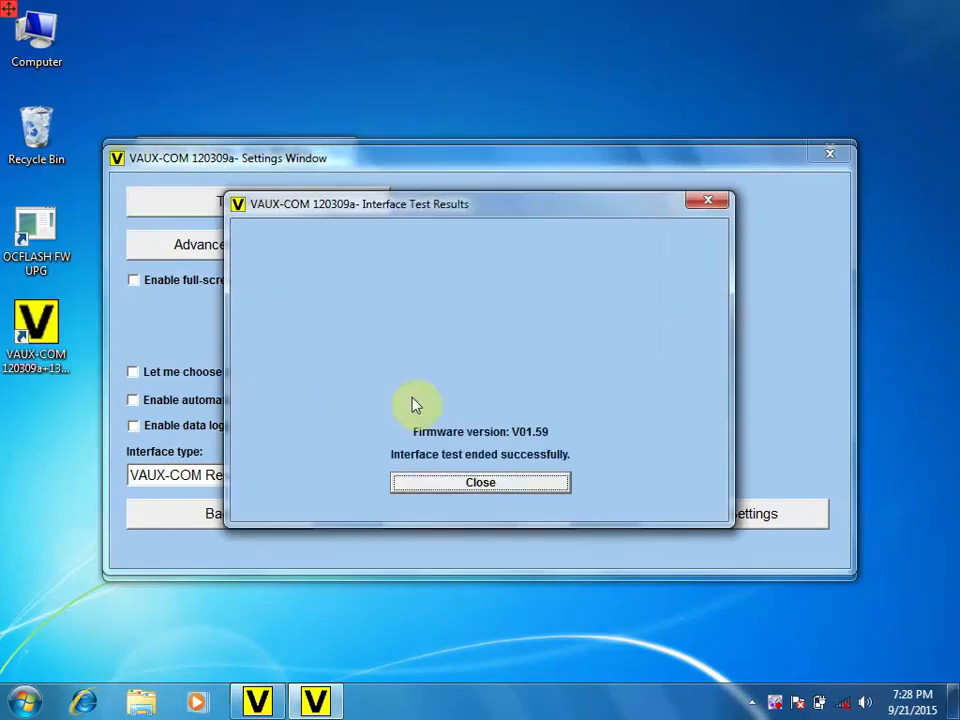
pyautogui.moveTo(510, 492)
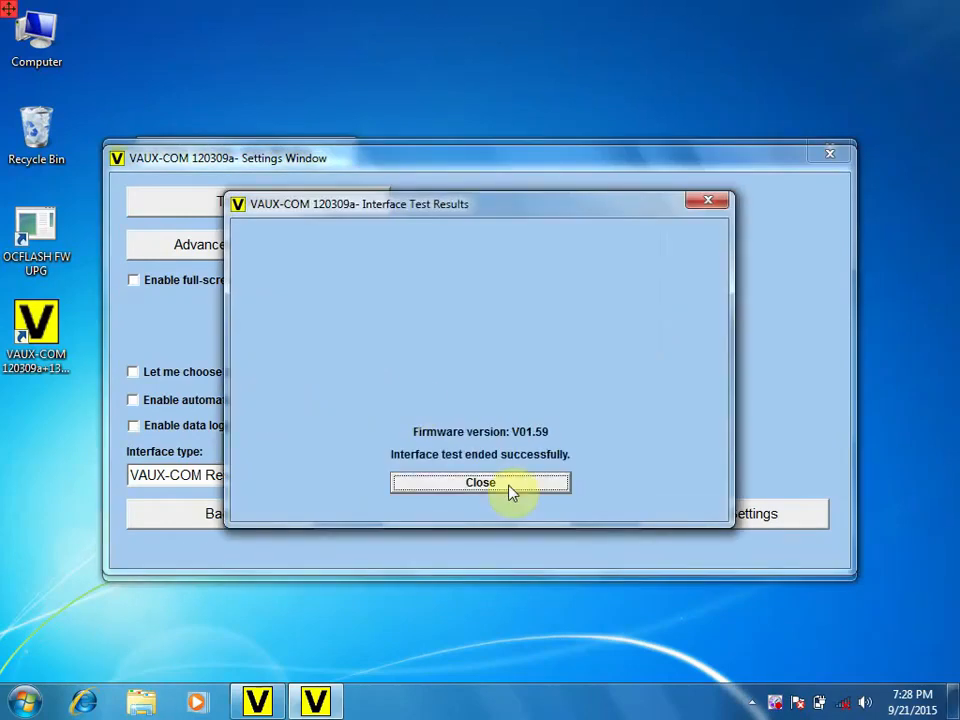
pyautogui.click(480, 482)
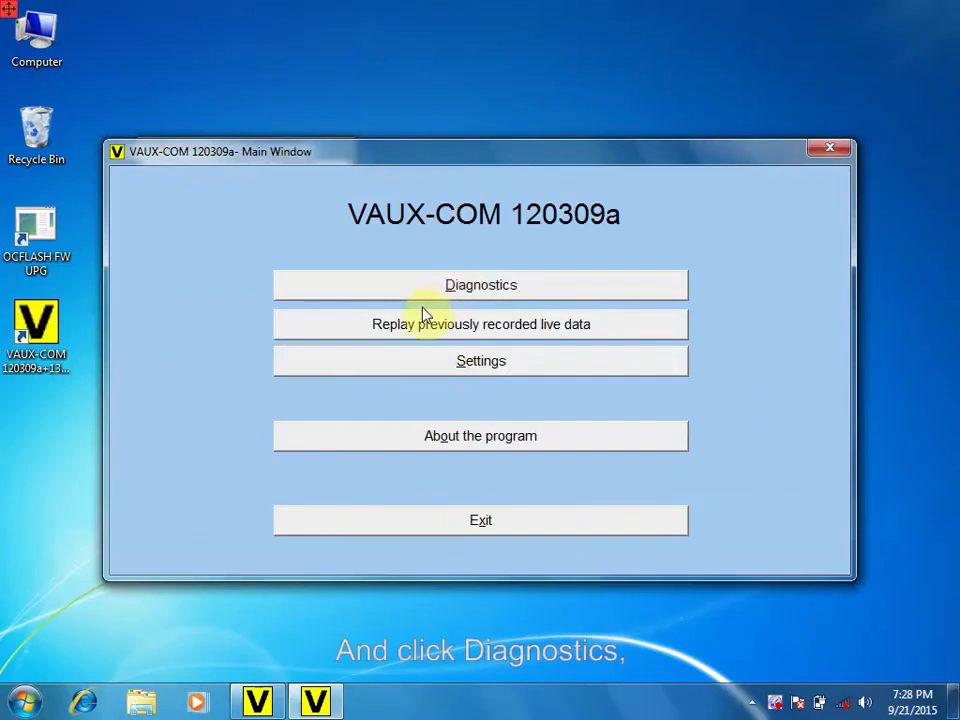
# - Browse the Diagnostics model years and 2014 models, returning to the year list
pyautogui.click(480, 285)
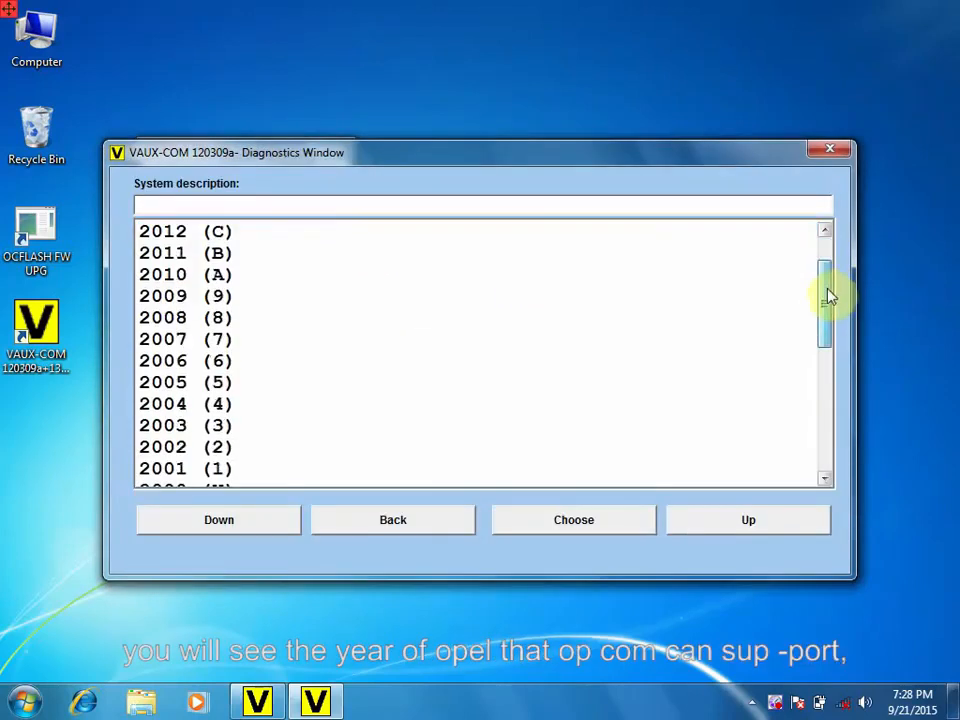
pyautogui.click(392, 519)
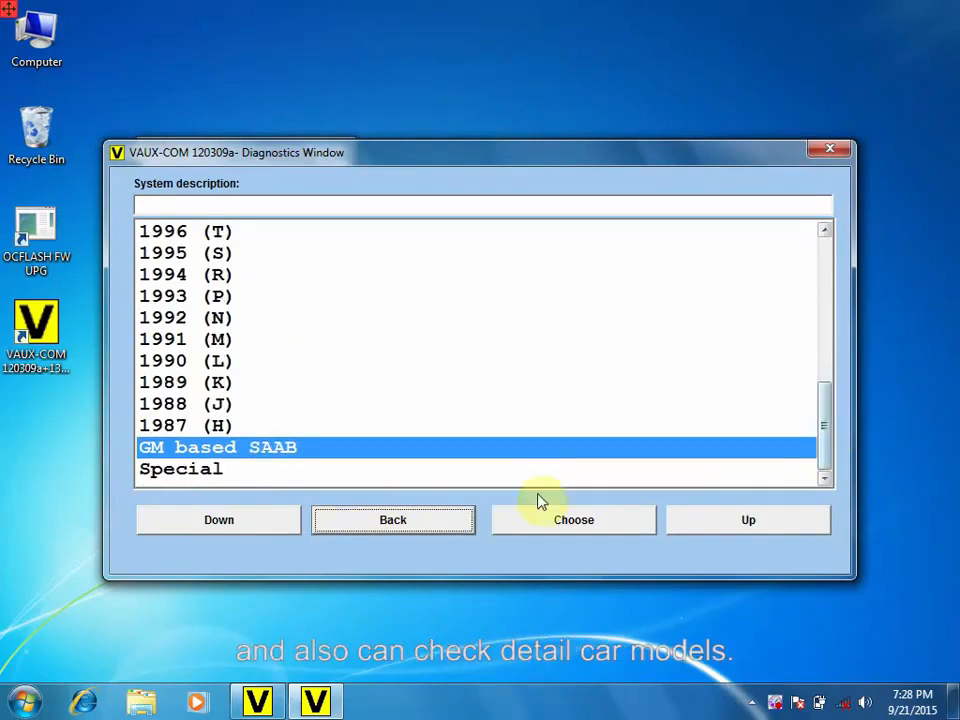
pyautogui.click(180, 469)
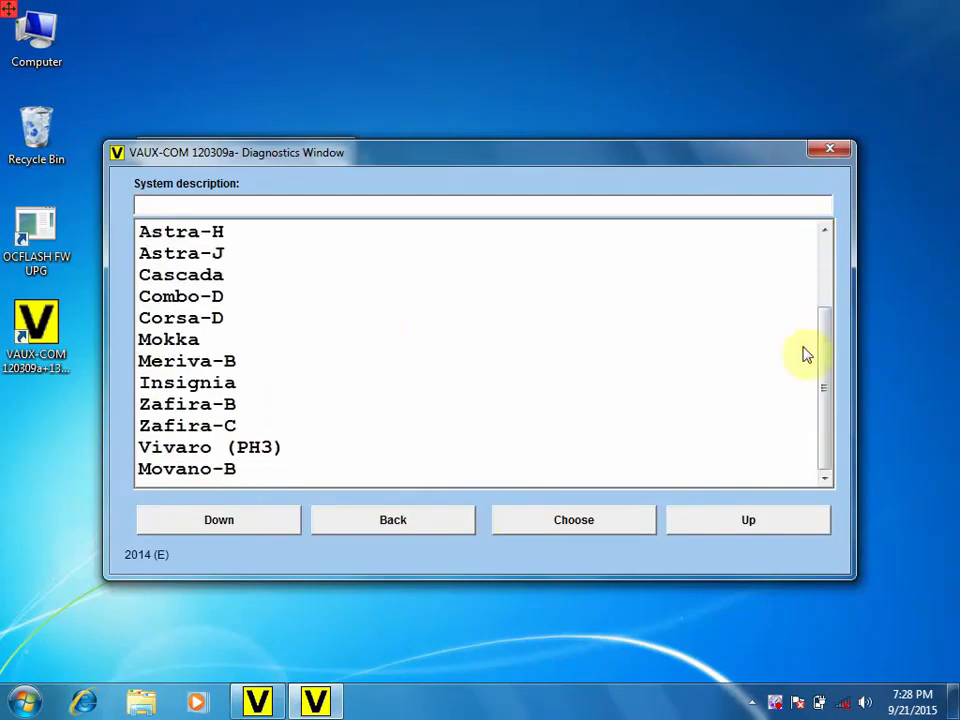
pyautogui.click(392, 519)
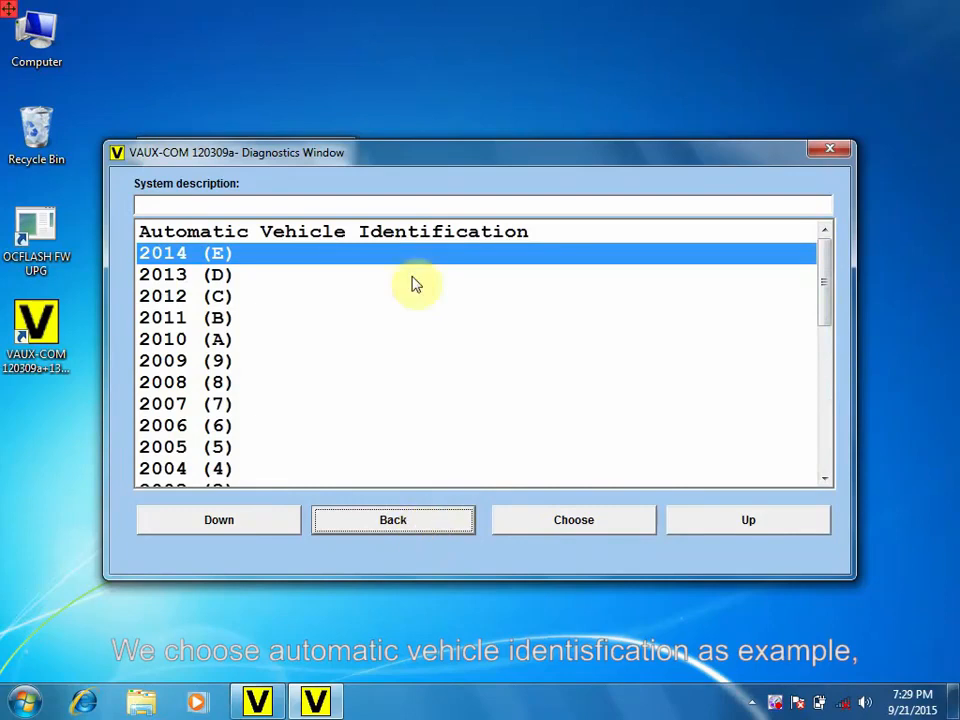
# - Auto-identify the car over KWP-2000 on Pin #7 as a 1997 Omega-B, X20XEV, Simtec 56.5
pyautogui.click(573, 519)
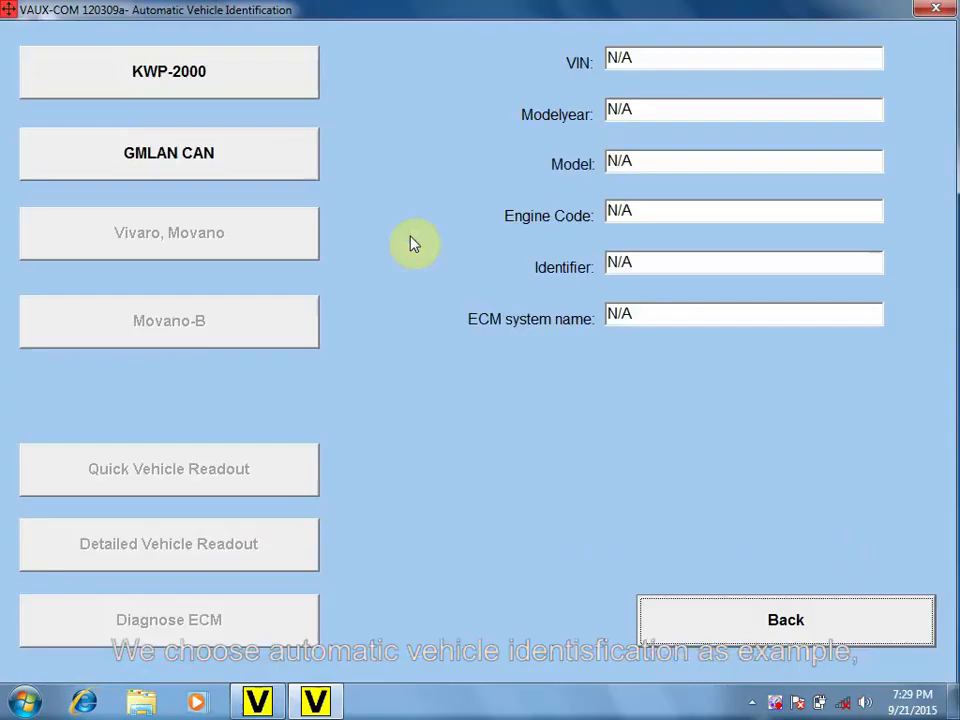
pyautogui.click(169, 71)
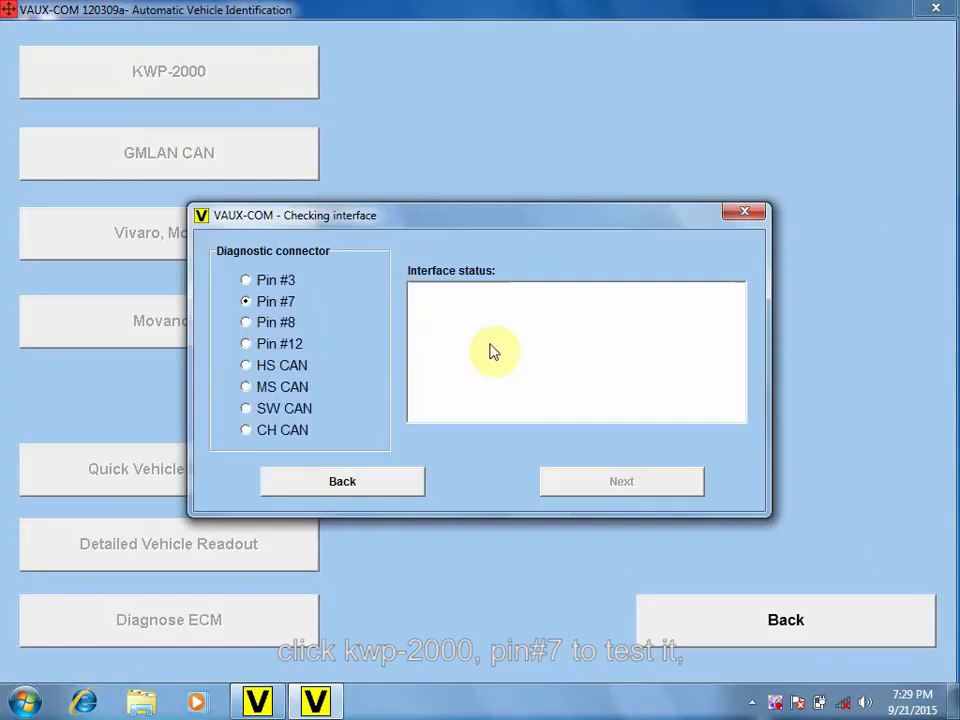
pyautogui.click(621, 481)
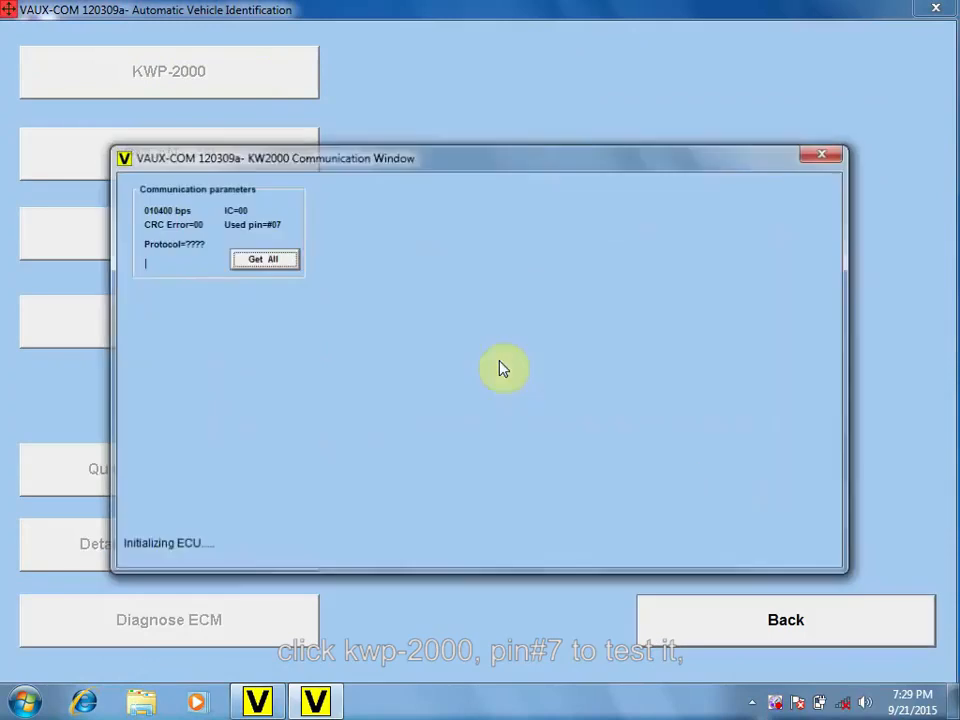
pyautogui.click(264, 259)
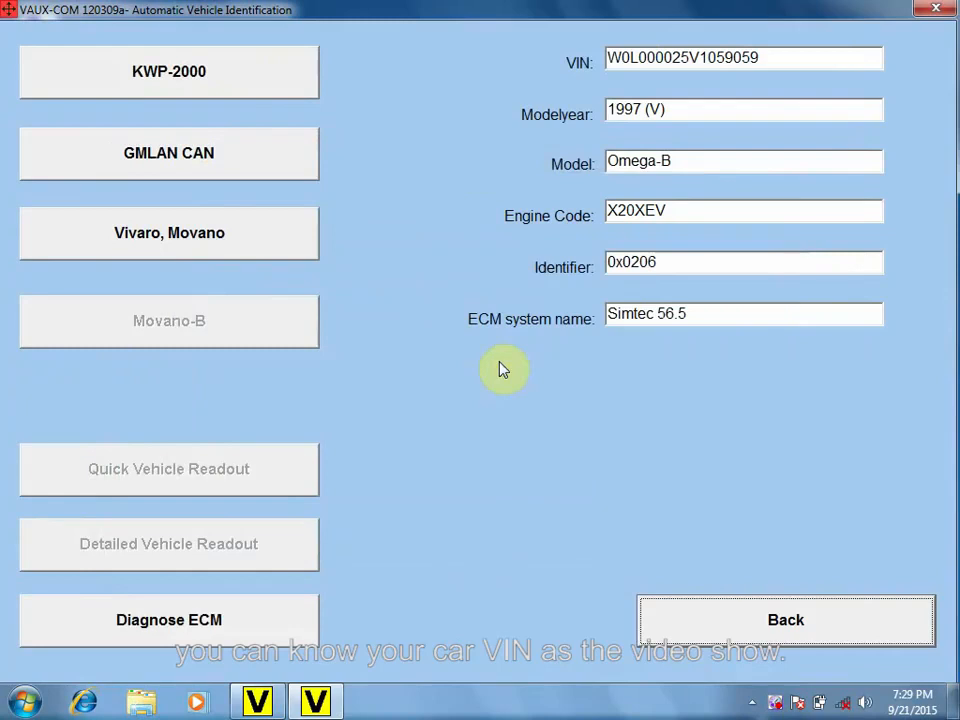
pyautogui.click(168, 620)
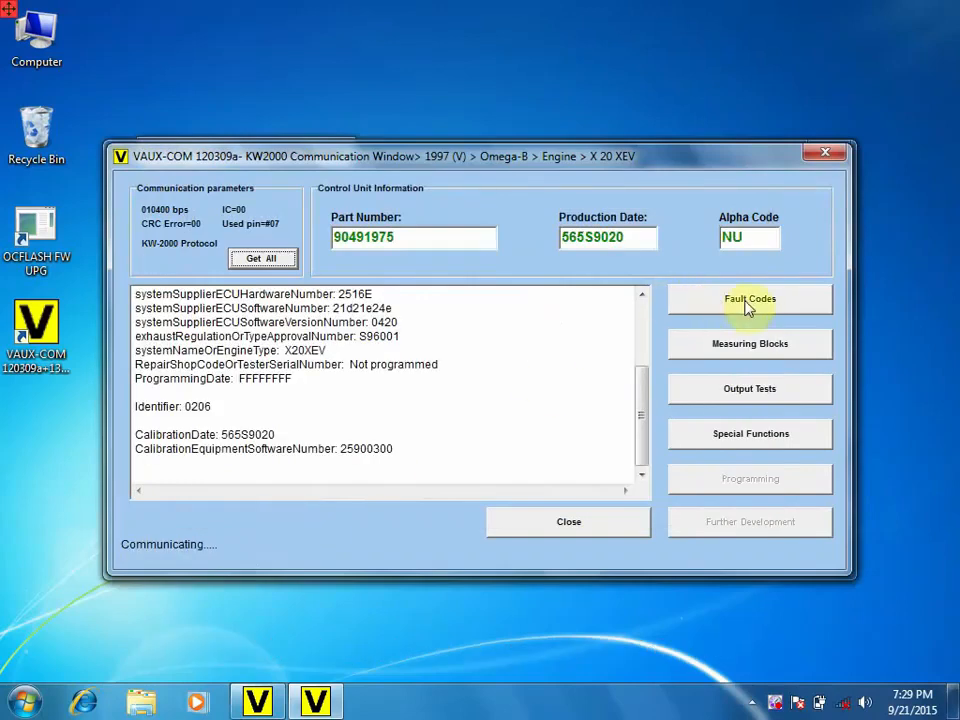
# - List the eight stored engine fault codes, then go back to the KW2000 window
pyautogui.click(749, 298)
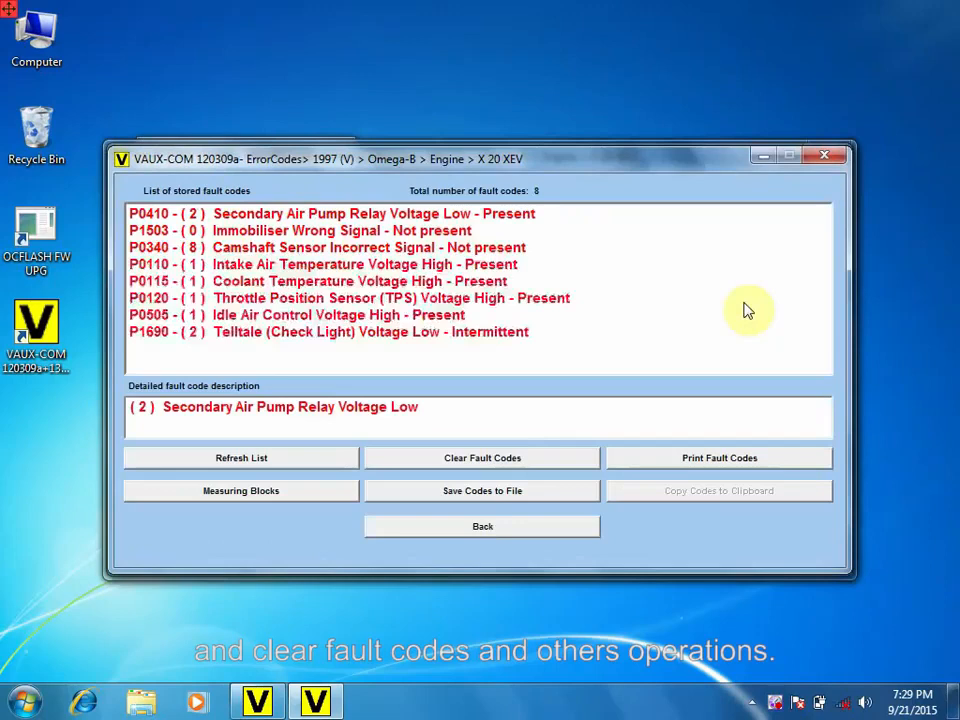
pyautogui.click(482, 526)
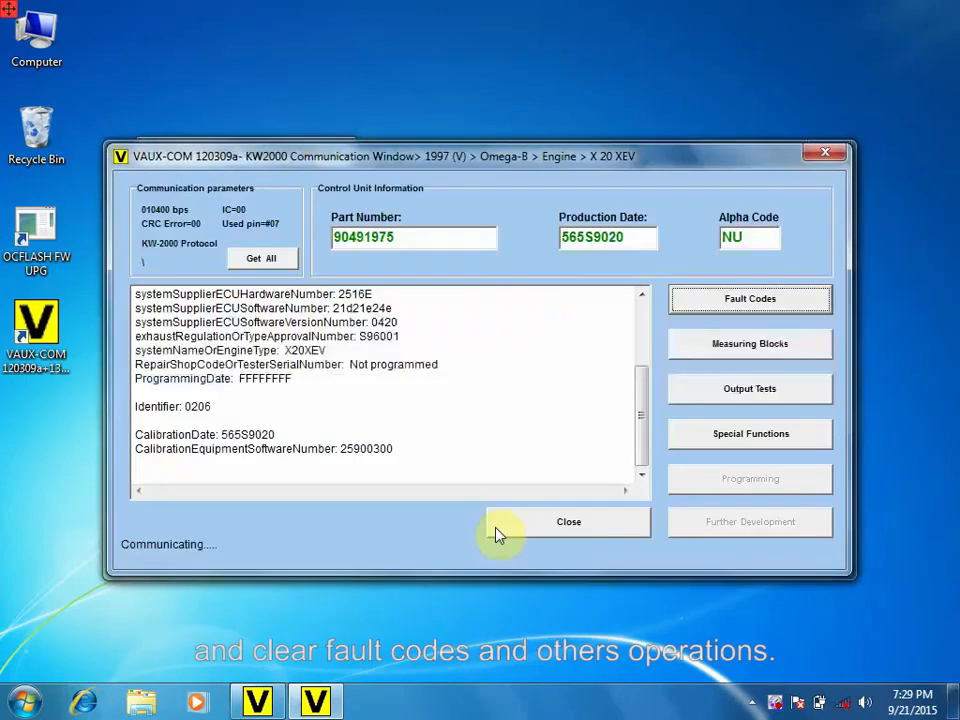